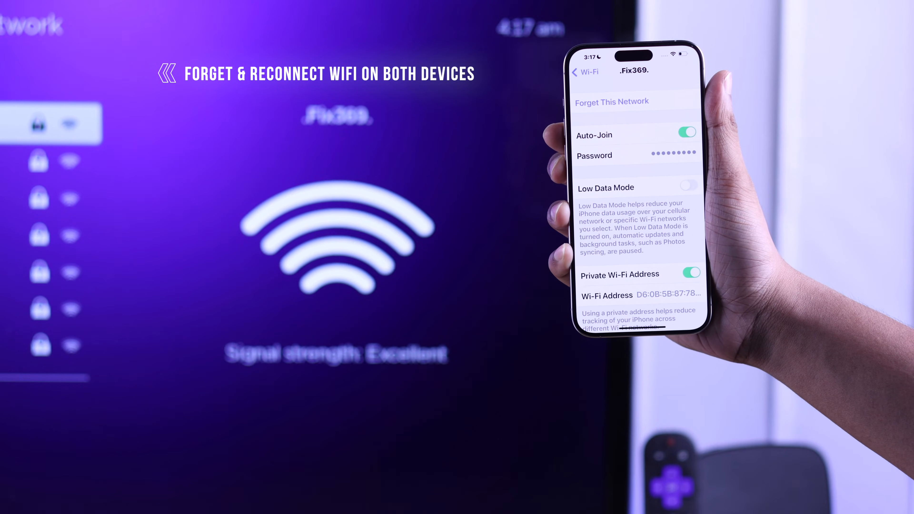
- Forget the .Fix369. Wi-Fi network and confirm the Forget alert
{"action": "left_click", "coordinate": [612, 101]}
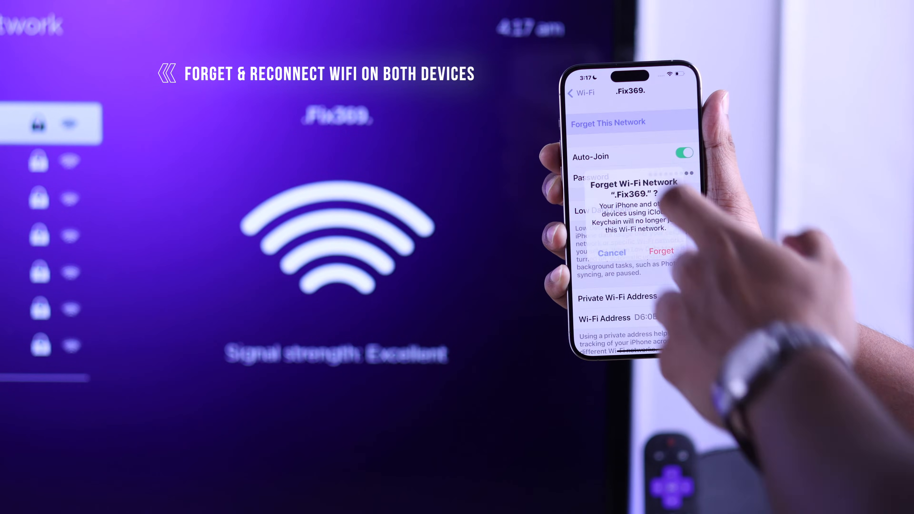
{"action": "left_click", "coordinate": [662, 251]}
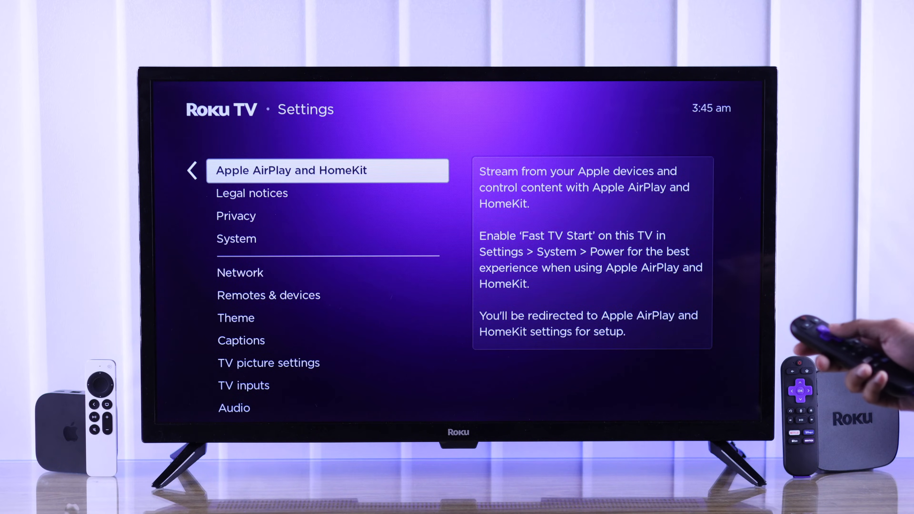
- Enter the Apple AirPlay and HomeKit settings to reach the About AirPlay page
{"action": "left_click", "coordinate": [308, 171]}
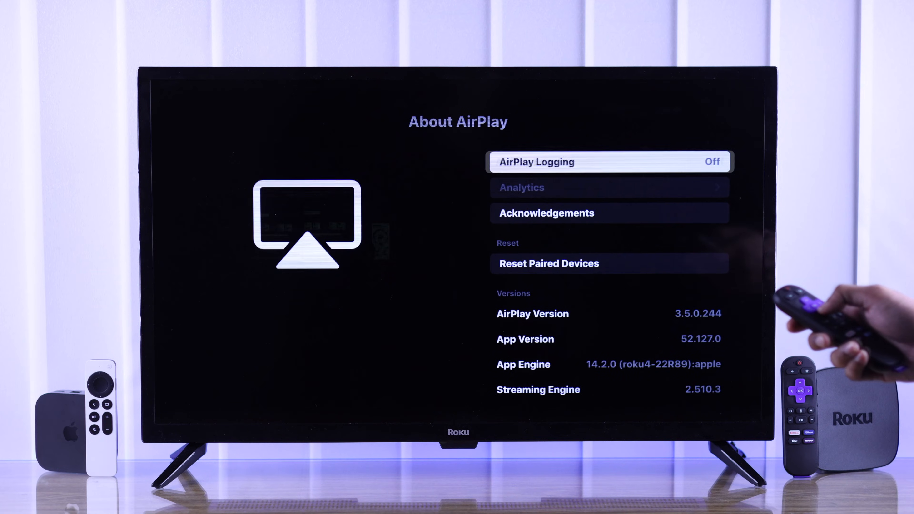
- Select Reset Paired Devices on the Roku About AirPlay screen
{"action": "key", "text": "down"}
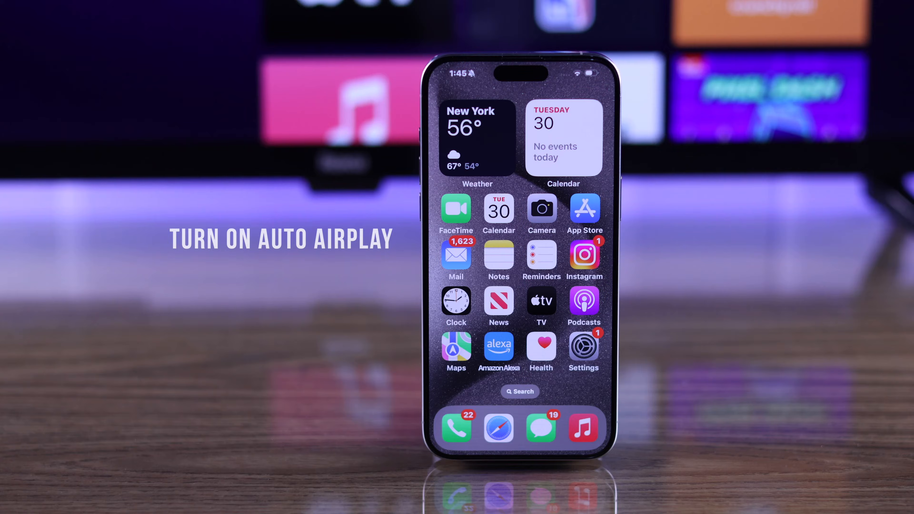
- Reach the Automatically AirPlay options in AirPlay & Handoff, currently set to Never
{"action": "left_click", "coordinate": [584, 347]}
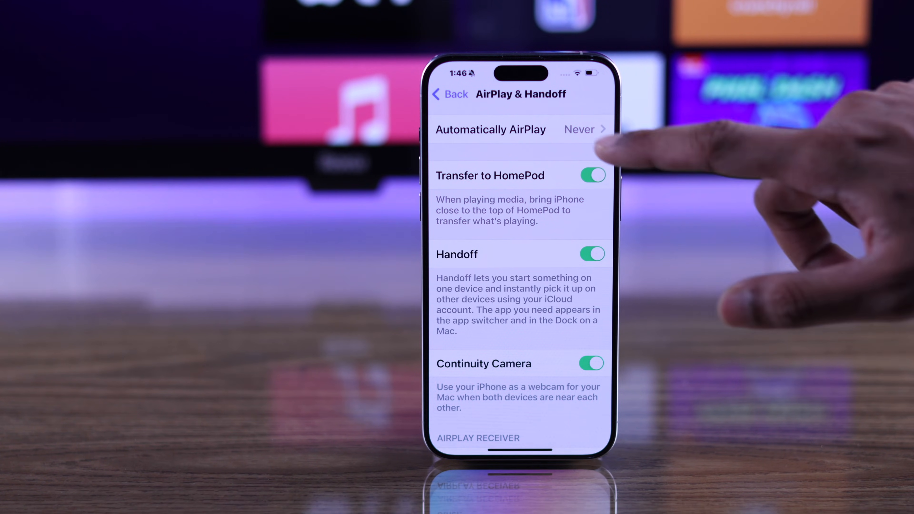
{"action": "left_click", "coordinate": [528, 129]}
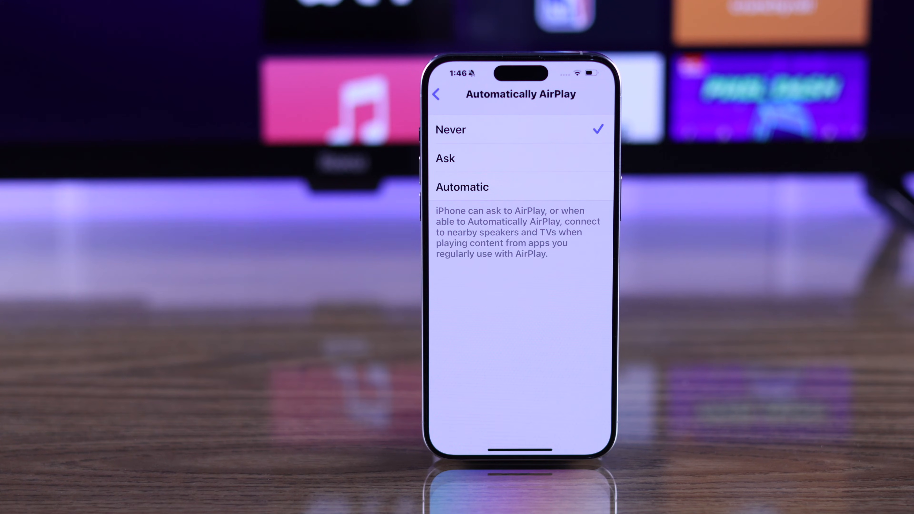